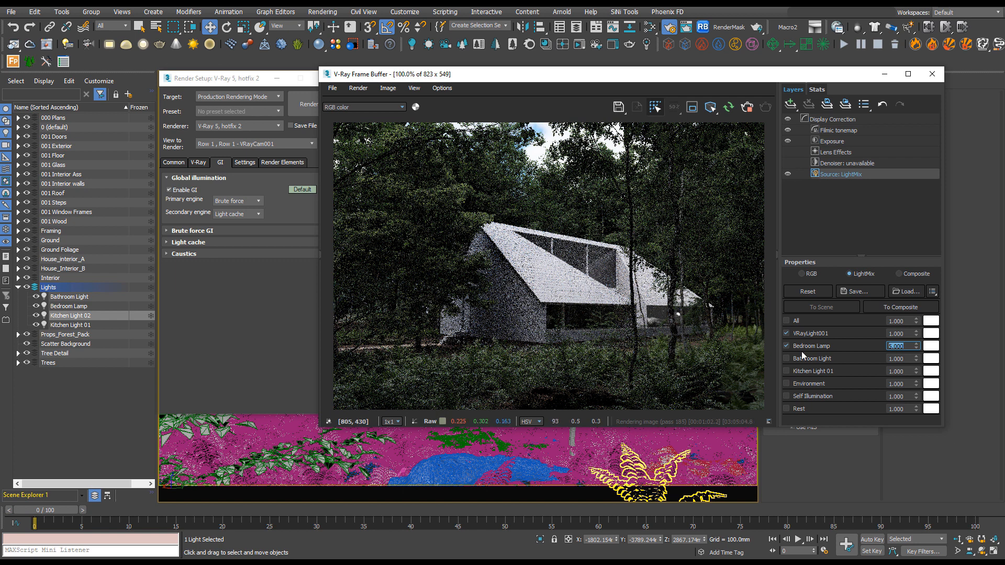
- Raise the Bedroom Lamp LightMix intensity to 5.0
click(932, 345)
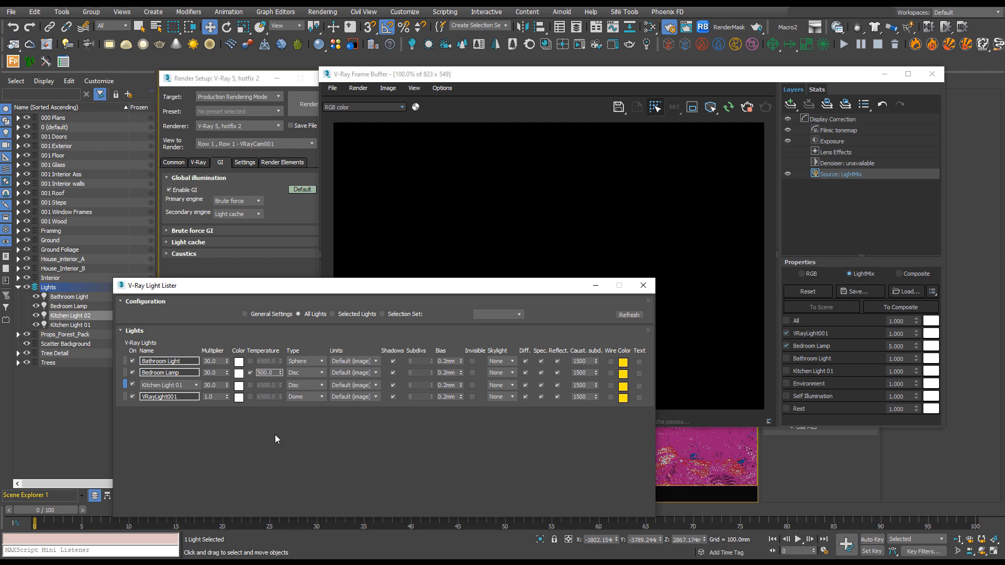
- Set the Bedroom Lamp temperature to 4500.0 in the Light Lister and bring up its LightMix tint chooser
text(4500.0)
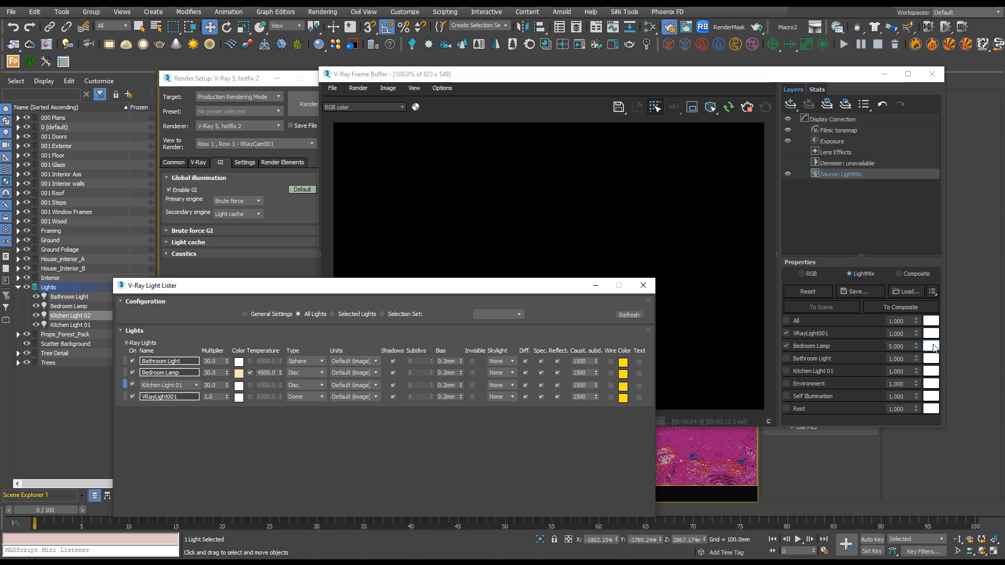
click(932, 346)
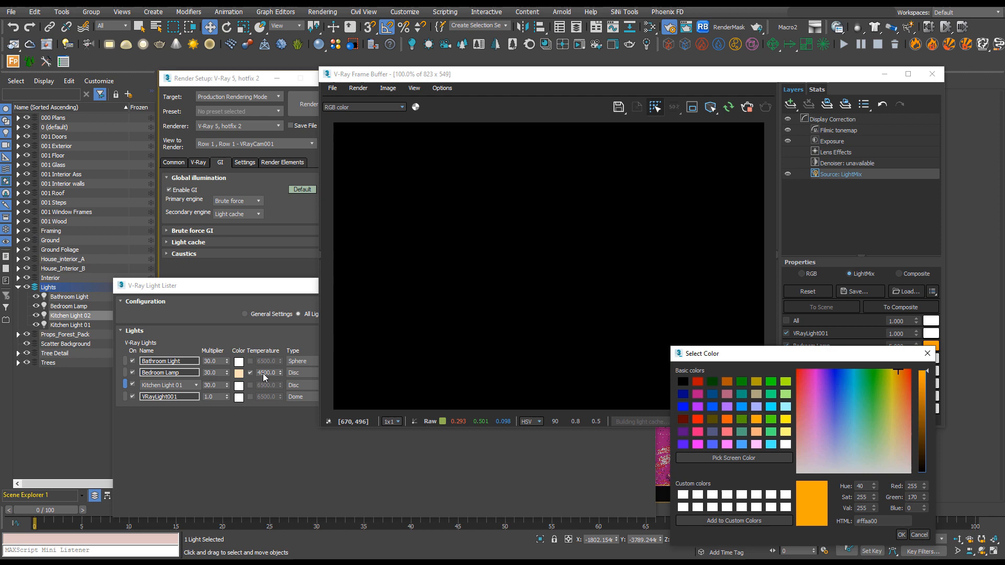
- Sample the Bedroom Lamp's 4500K swatch colour into the chooser with Pick Screen Color
click(733, 457)
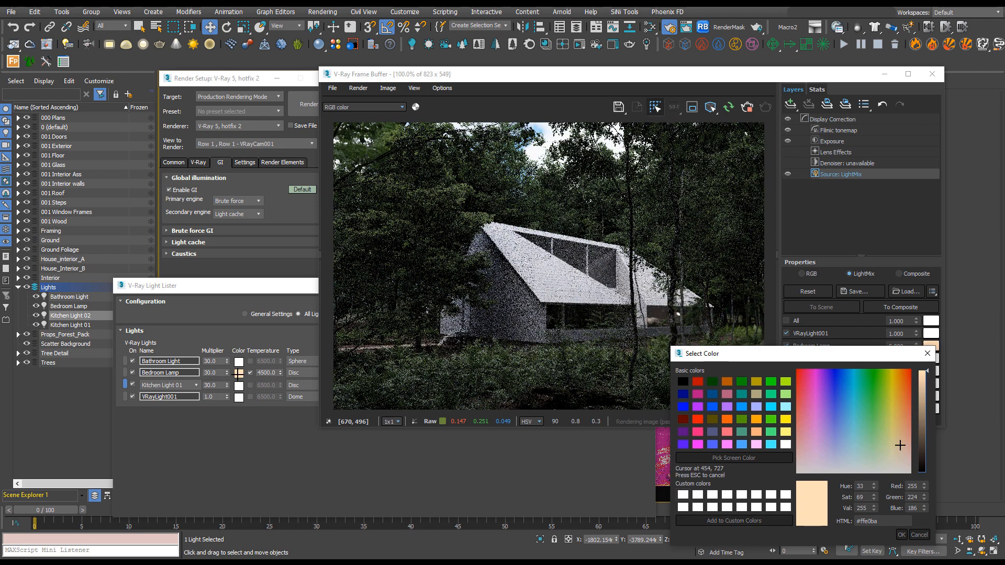
click(733, 458)
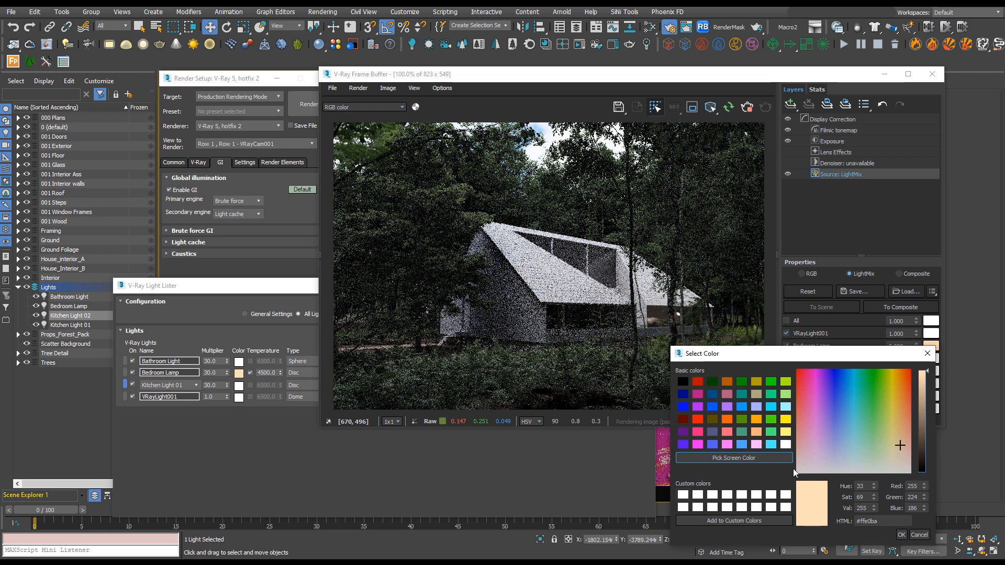